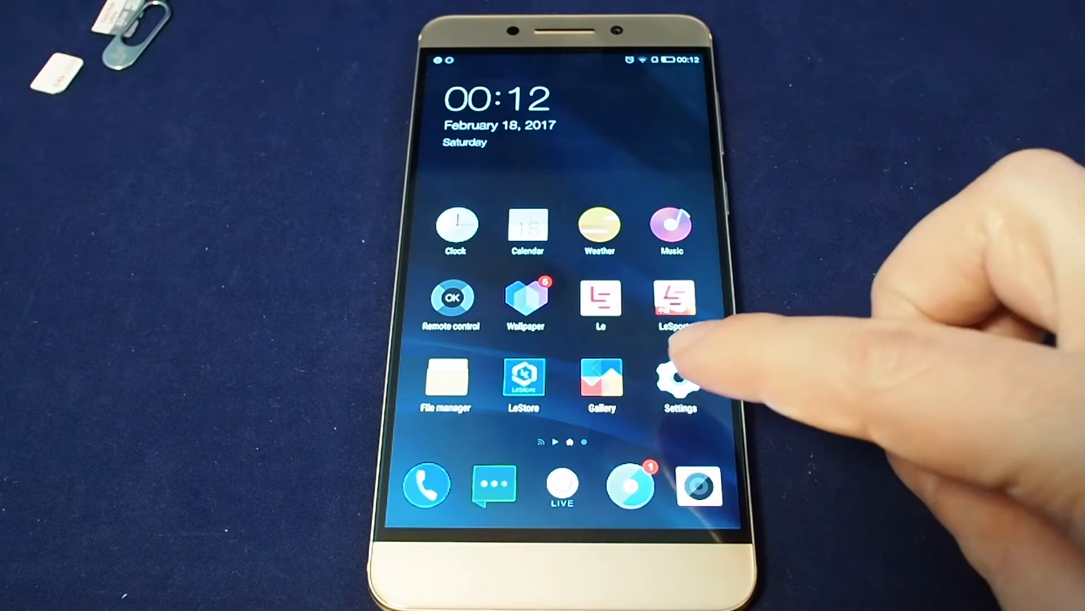
Step: Launch Settings and scroll the System list down to the Other section with Language & input
click(679, 378)
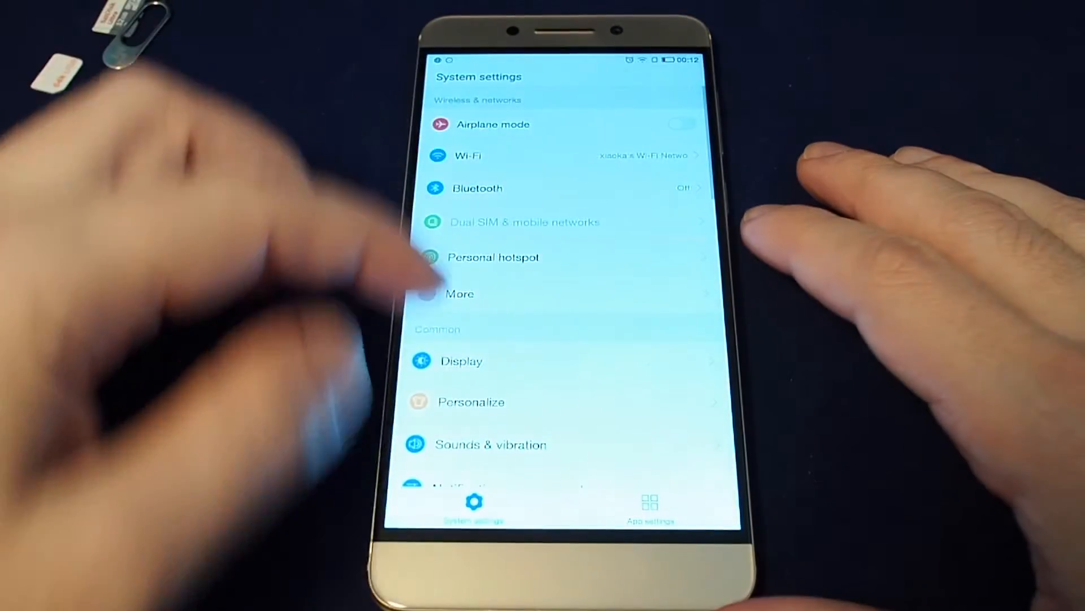
scroll(down, 3)
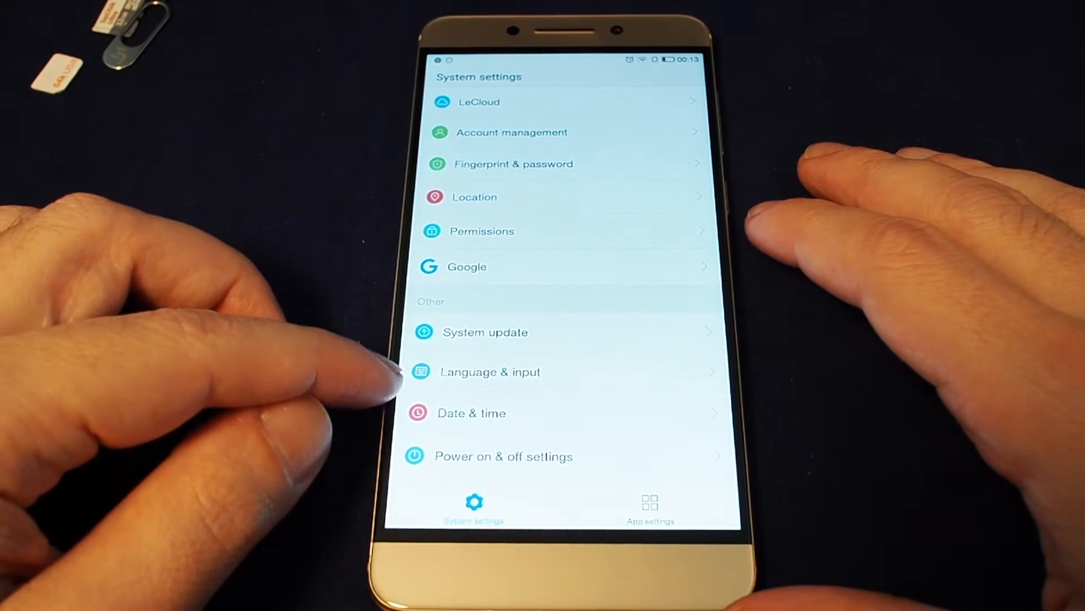
mouse_move(457, 346)
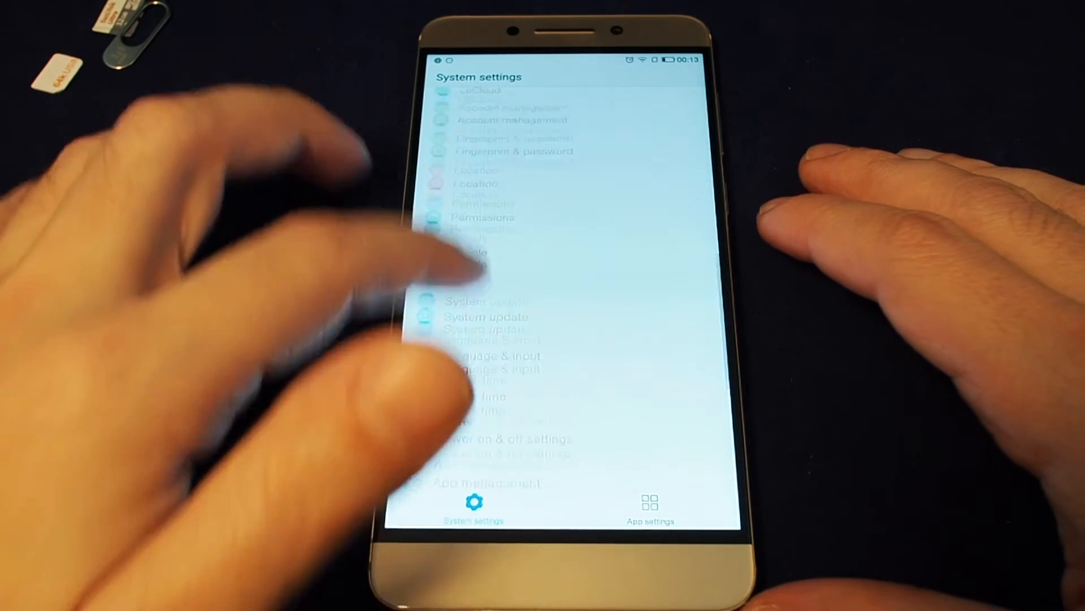
Step: Enter Language & input, showing English as language and Hong Kong as region
click(485, 355)
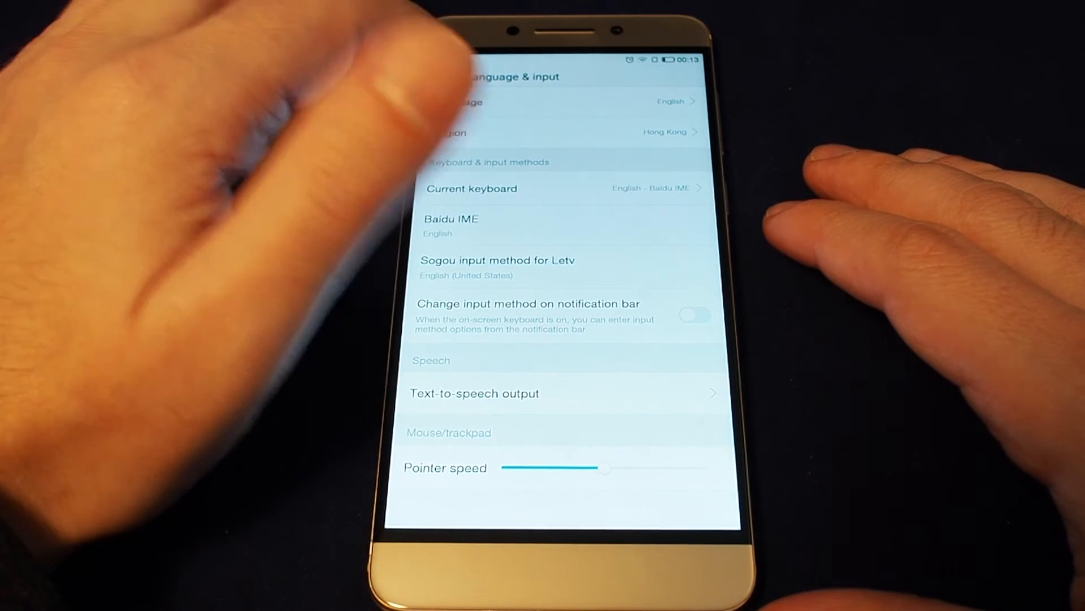
click(470, 100)
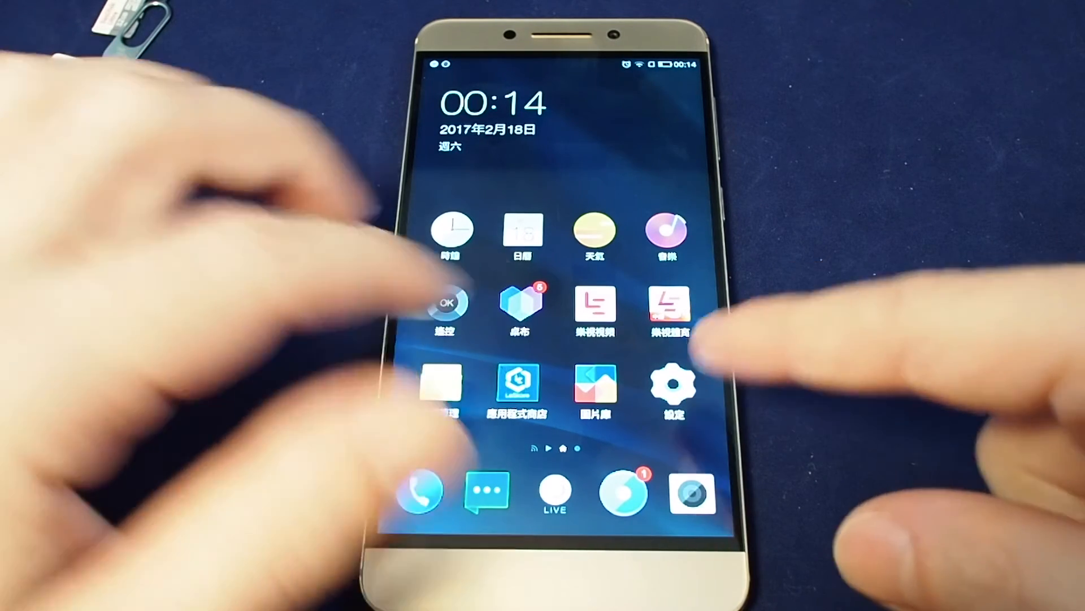
Step: Launch 設定 and scroll down to the 其他 section showing 語言與輸入設定
click(674, 385)
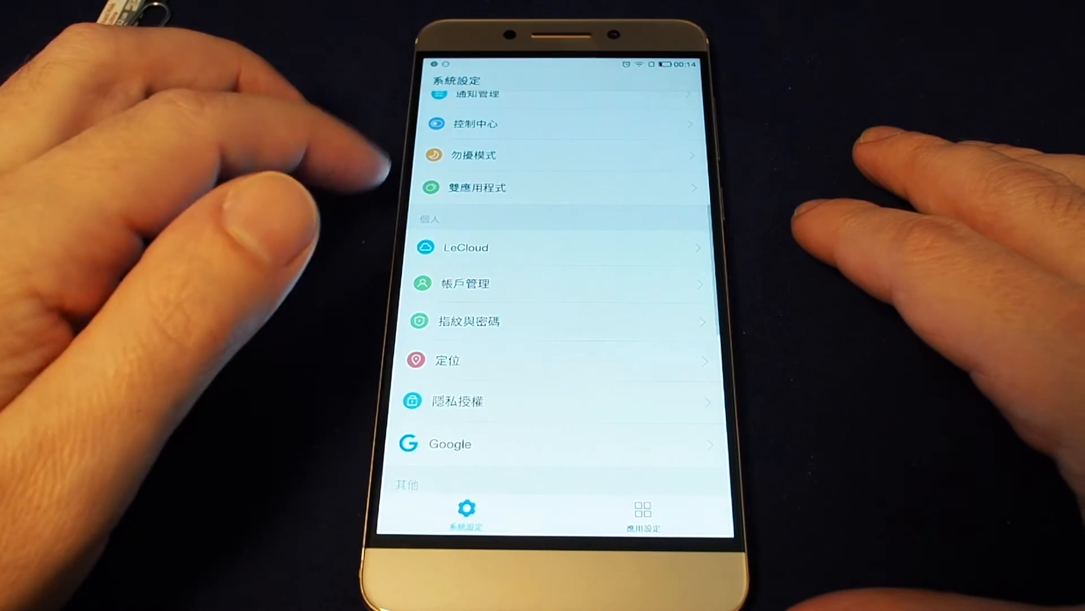
scroll(down, 3)
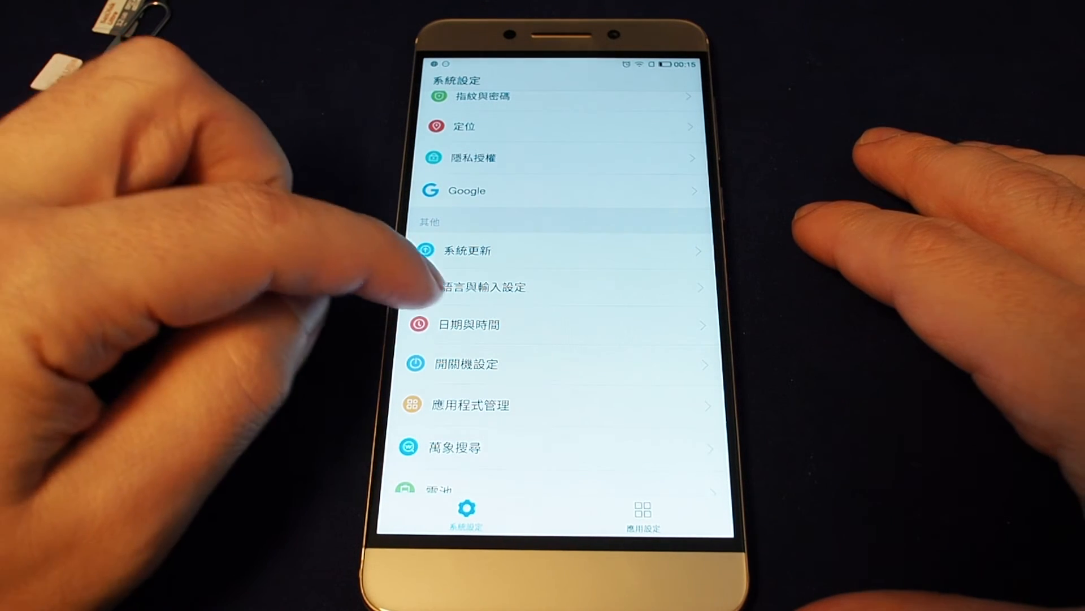
Step: Enter 語言與輸入設定 and show the 語言 list with Traditional Chinese (Taiwan) checked and English listed
click(485, 286)
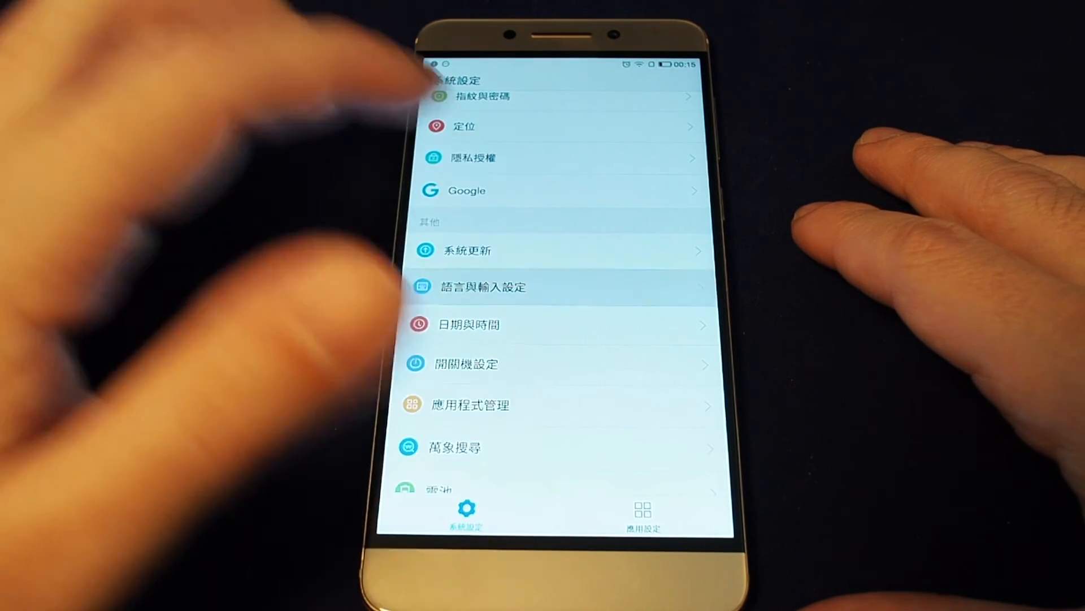
click(486, 286)
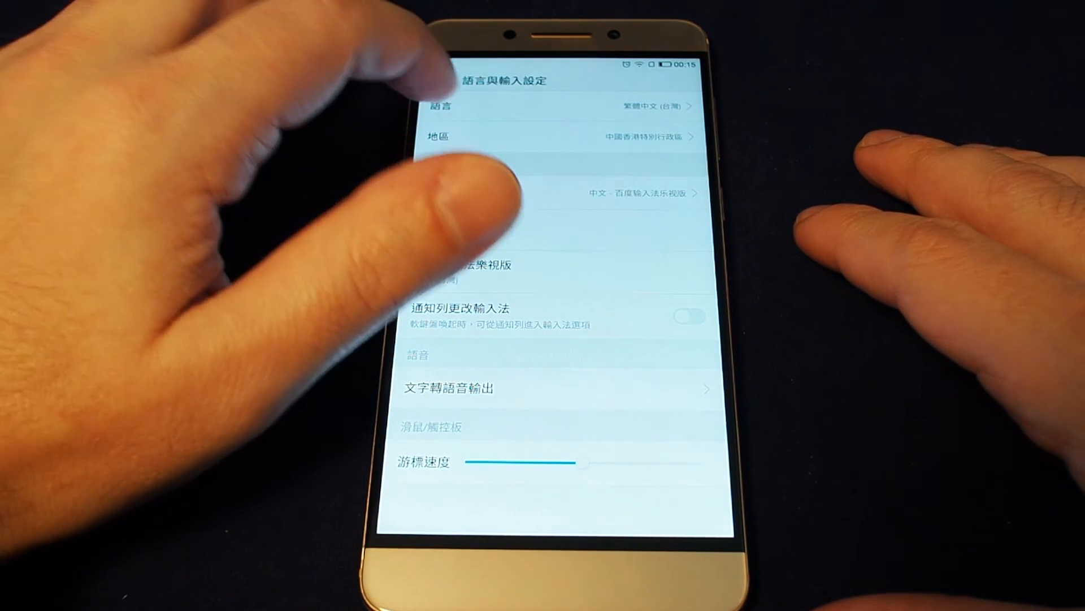
click(443, 106)
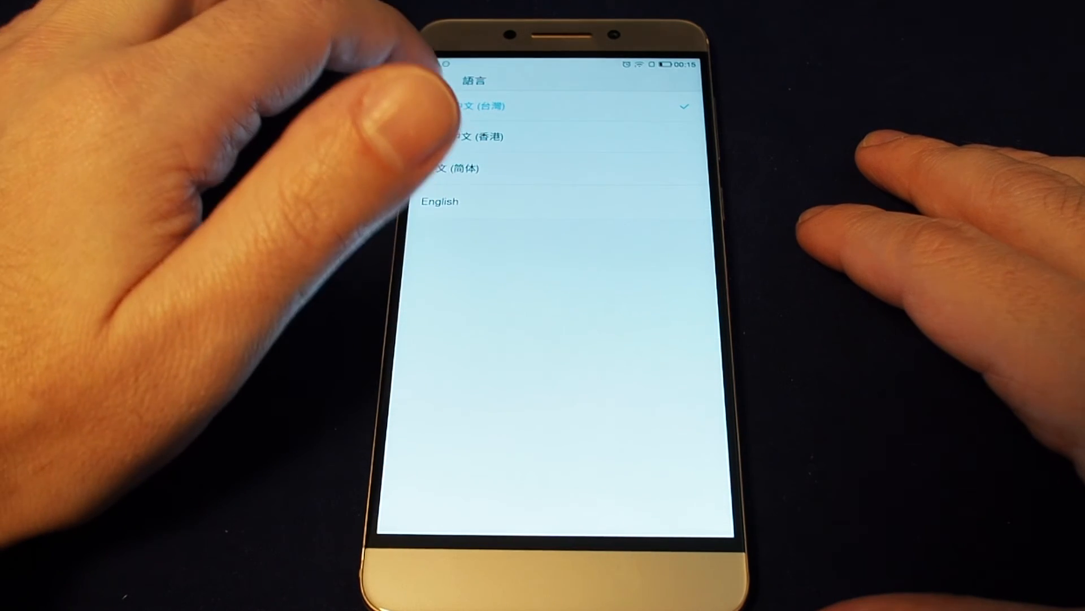